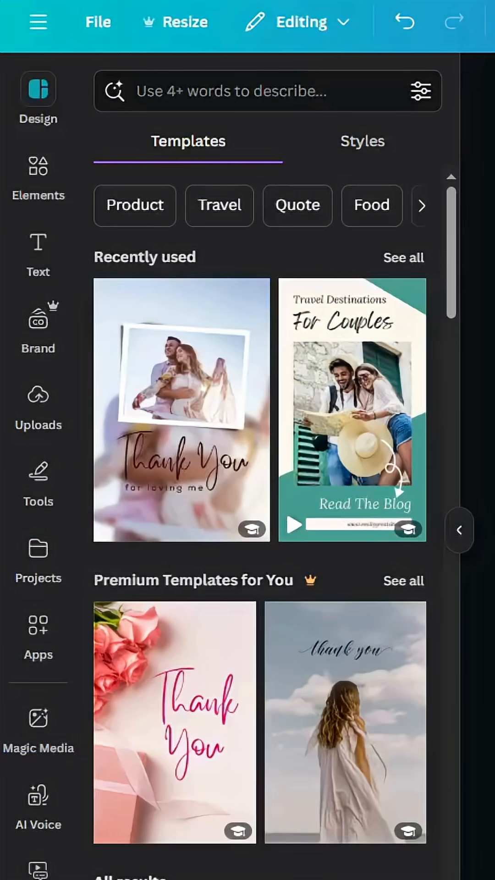
From Elements, apply a black solid colour and bring up the full Shapes collection.
left_click(38, 168)
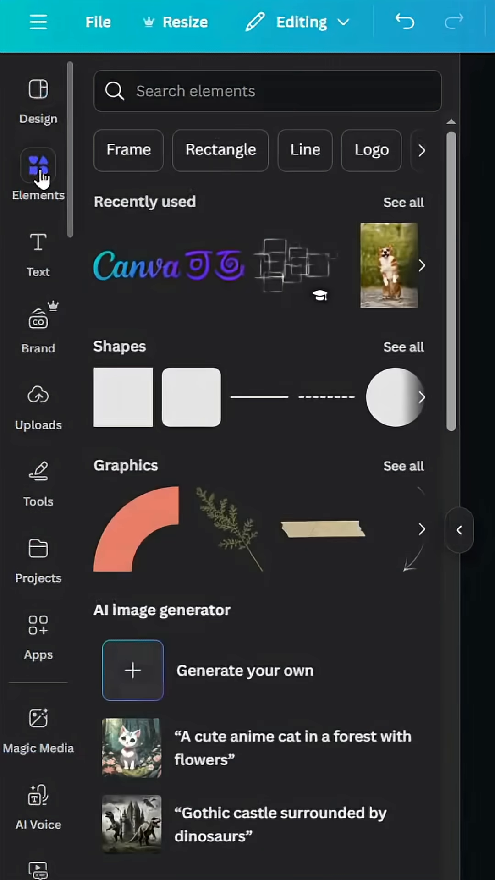
mouse_move(107, 419)
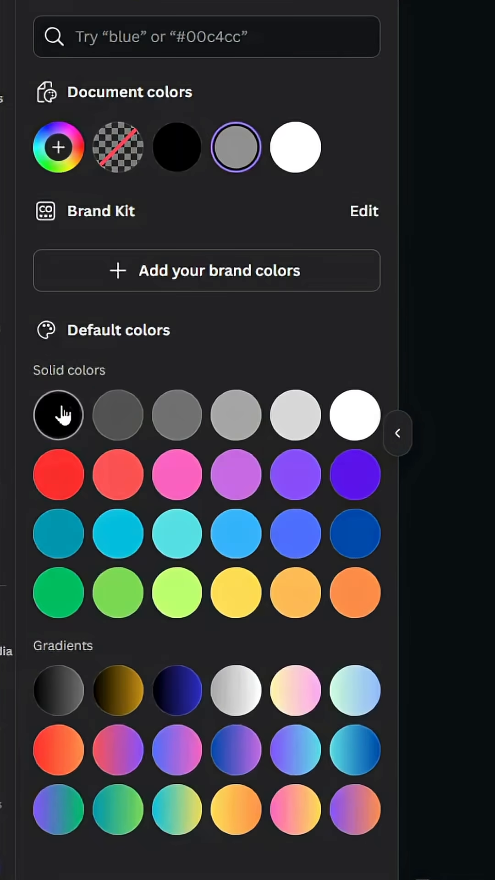
left_click(38, 45)
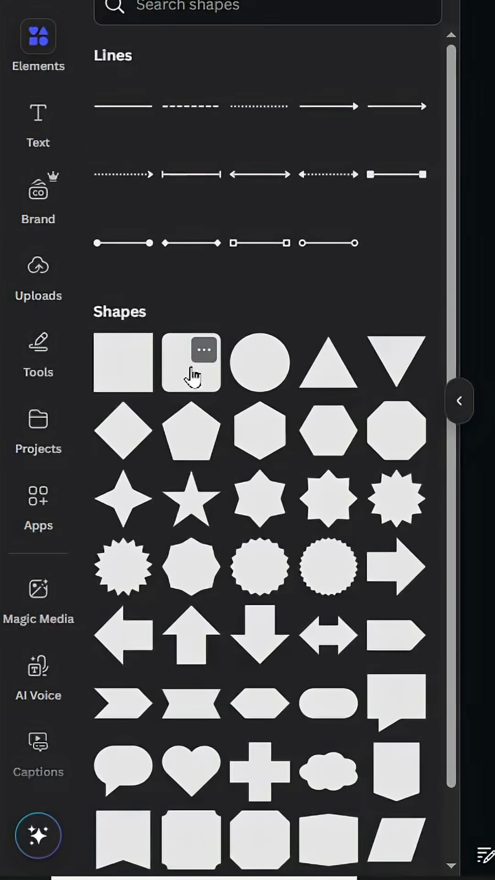
Add a rounded square with Corner rounding 100, coloured white, enlarged and tilted over the black area.
left_click(123, 362)
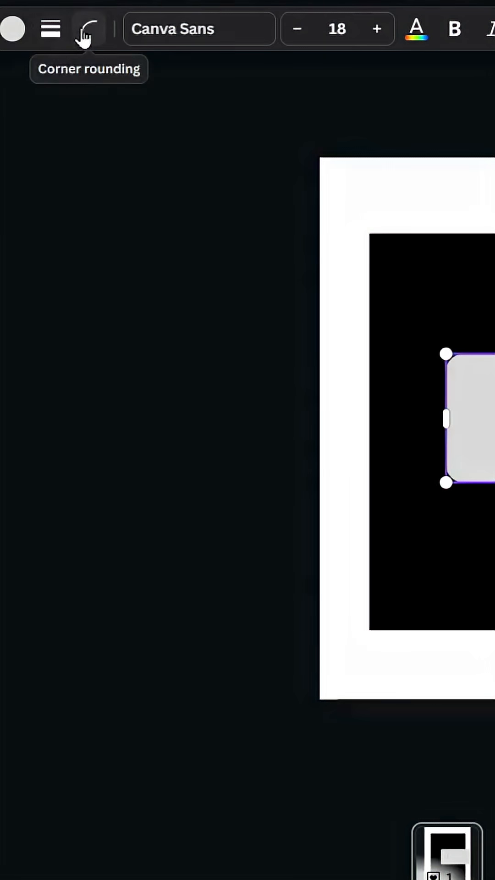
left_click(88, 29)
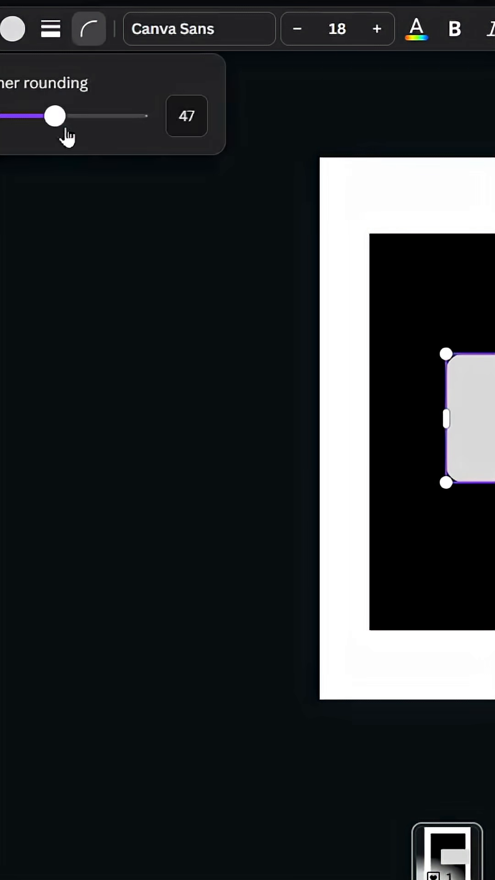
left_click_drag(55, 116, 197, 107)
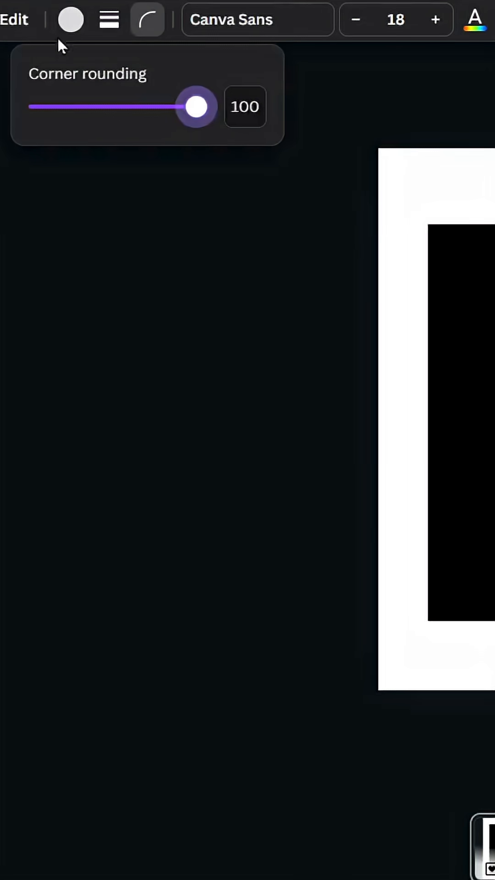
left_click(71, 19)
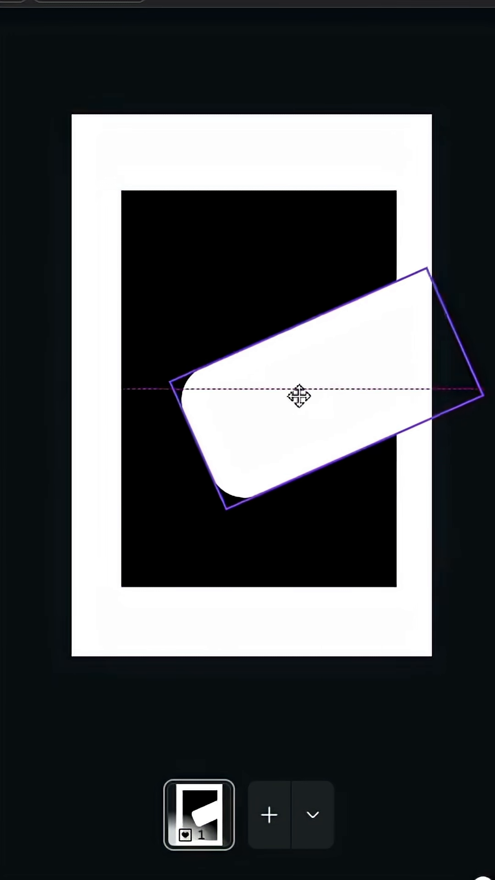
left_click(437, 109)
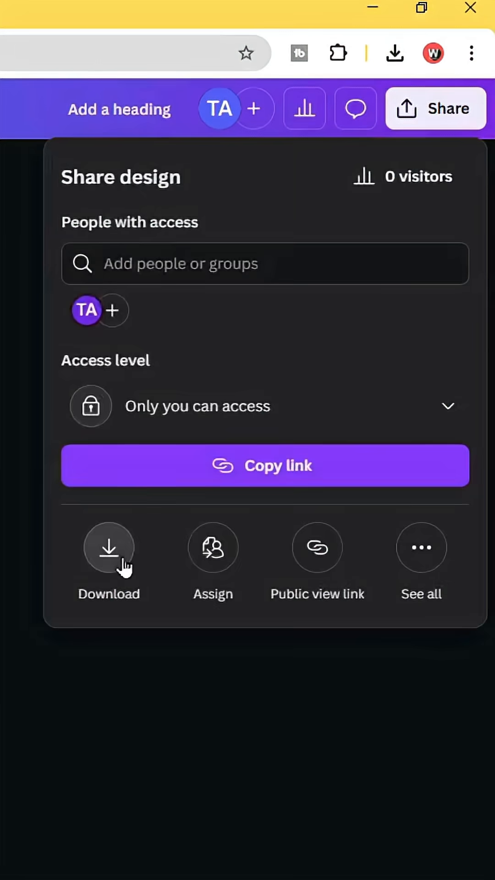
Download the black-area design with the tilted white shape as an image.
left_click(109, 548)
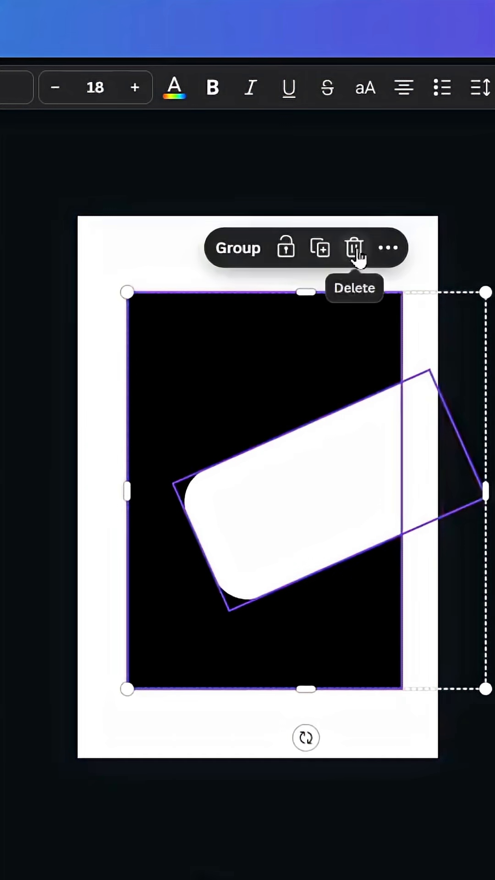
Delete the original shapes and make the page background black.
left_click(174, 87)
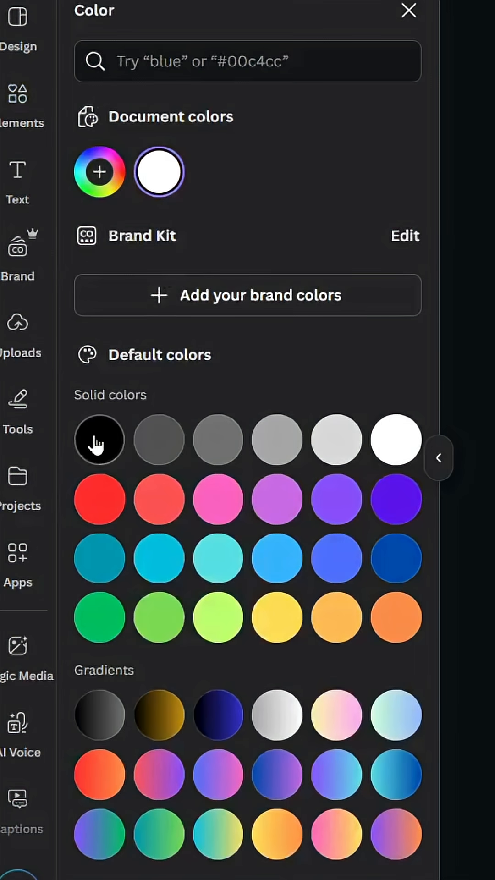
left_click(409, 10)
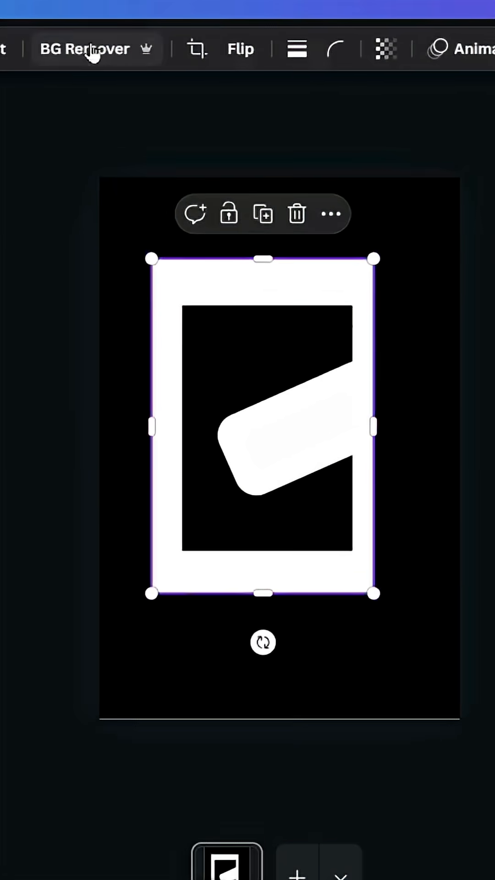
Give the downloaded image a custom Duotone with highlights and shadows swapped, inverting it.
left_click(84, 49)
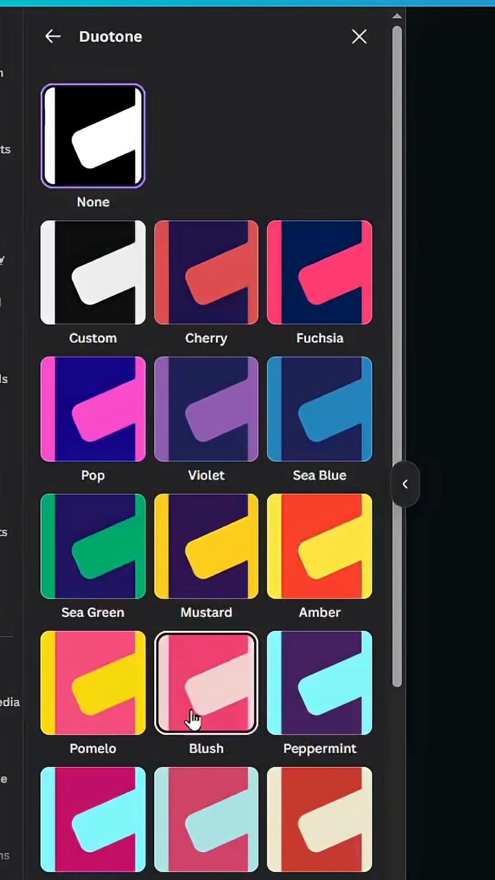
left_click(92, 273)
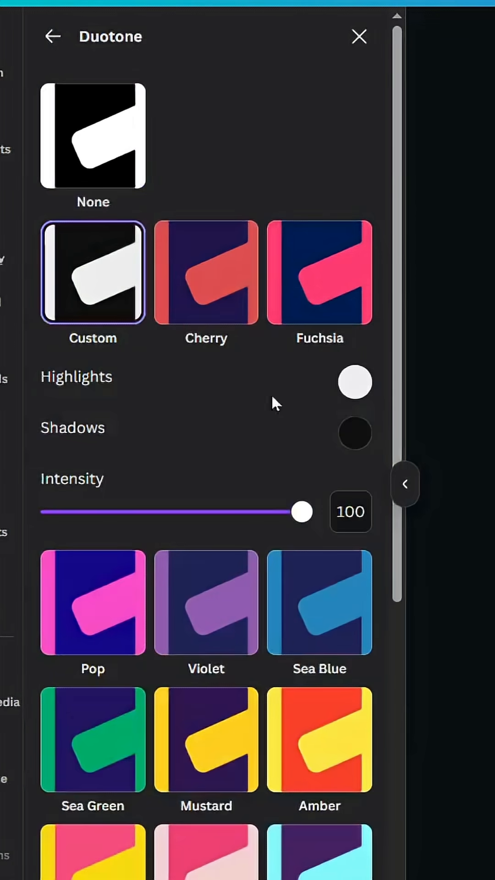
left_click(355, 433)
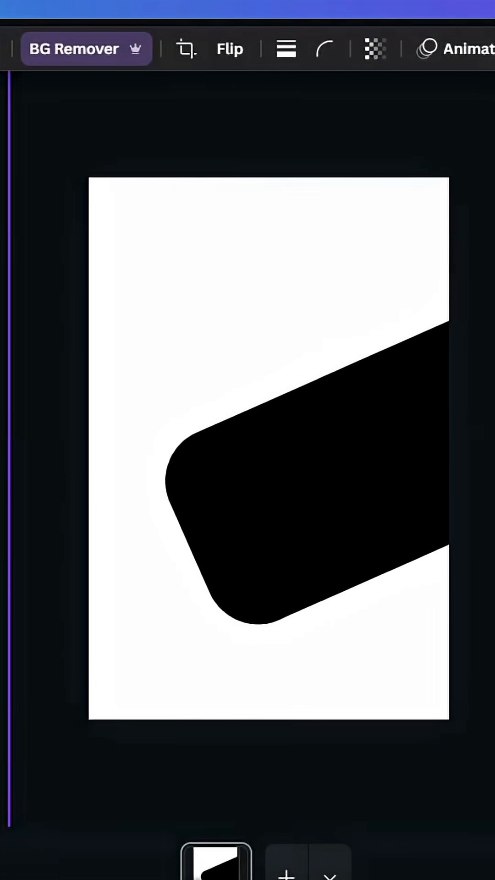
Place the boy's photo inside the tilted bar and lay a full copy of it over the page.
left_click(24, 343)
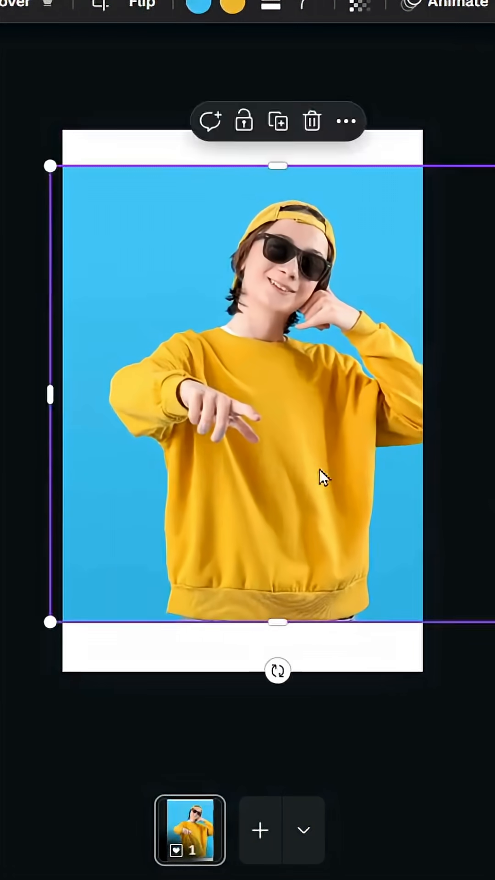
left_click_drag(49, 166, 45, 133)
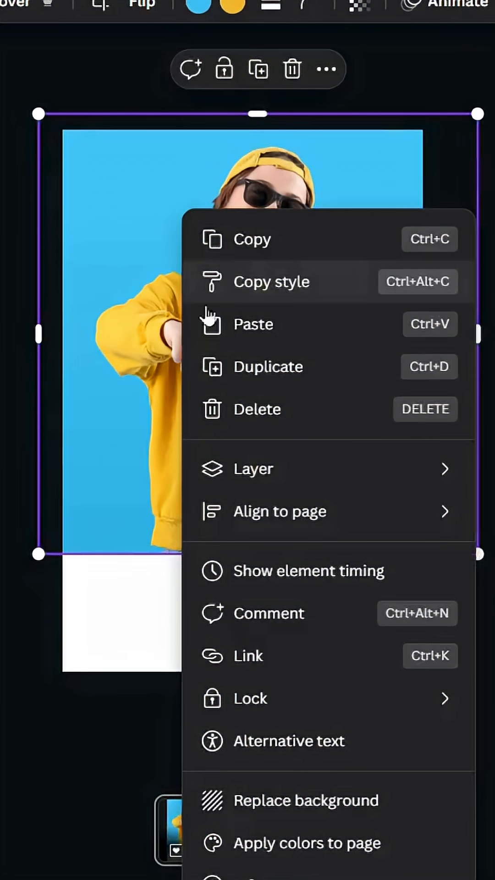
left_click(253, 468)
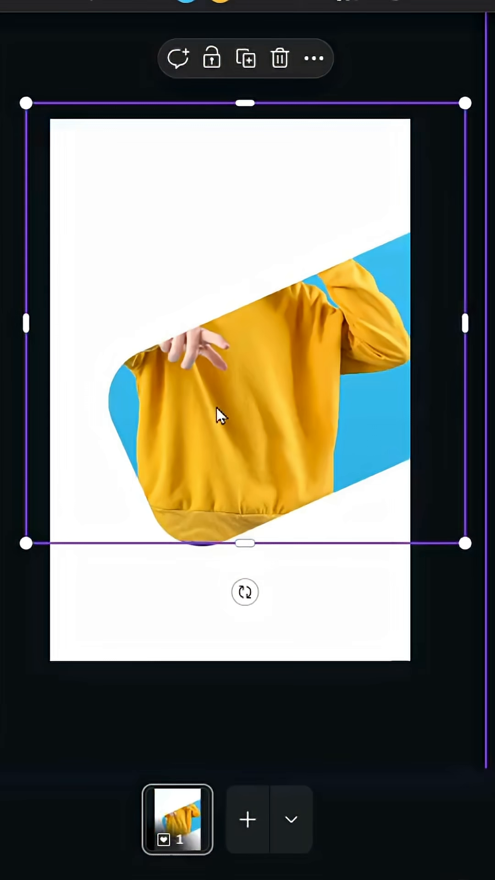
right_click(219, 416)
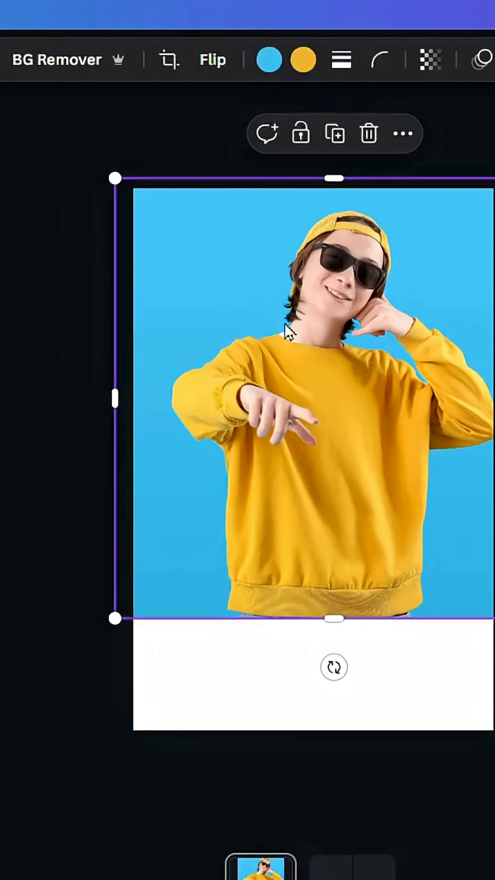
Remove the top photo's background and choose the Glow shadow effect for the boy.
left_click(56, 60)
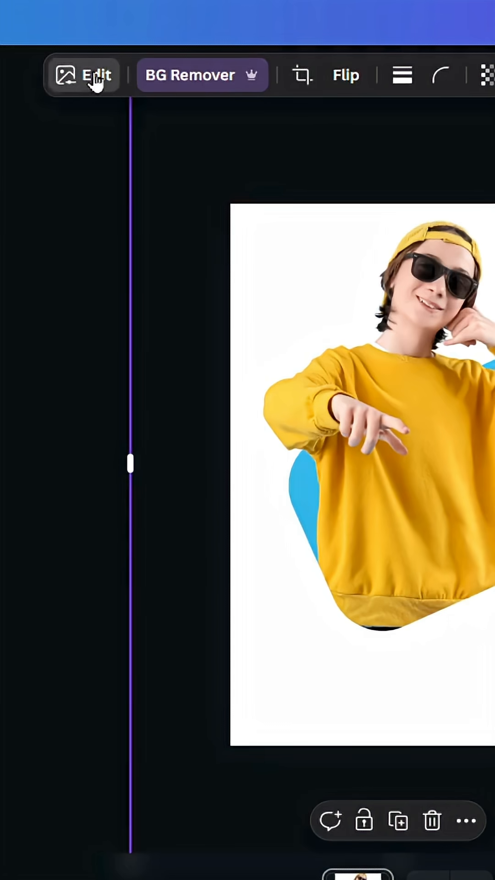
left_click(95, 75)
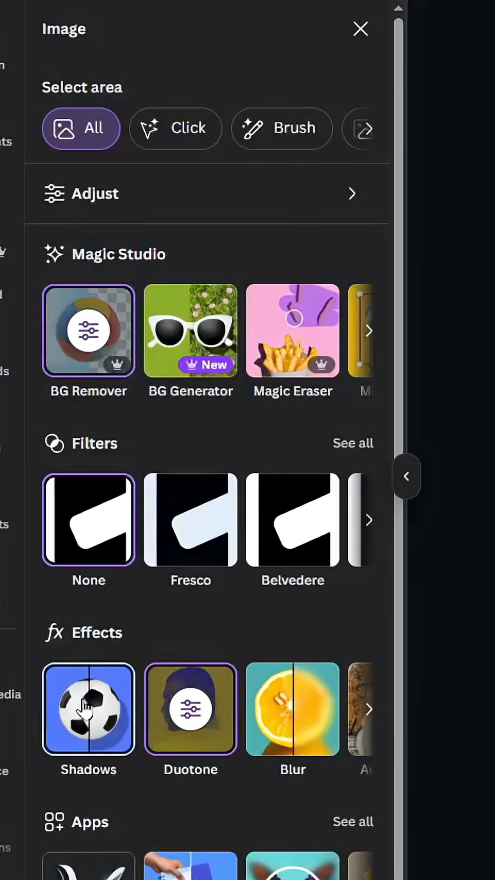
left_click(88, 709)
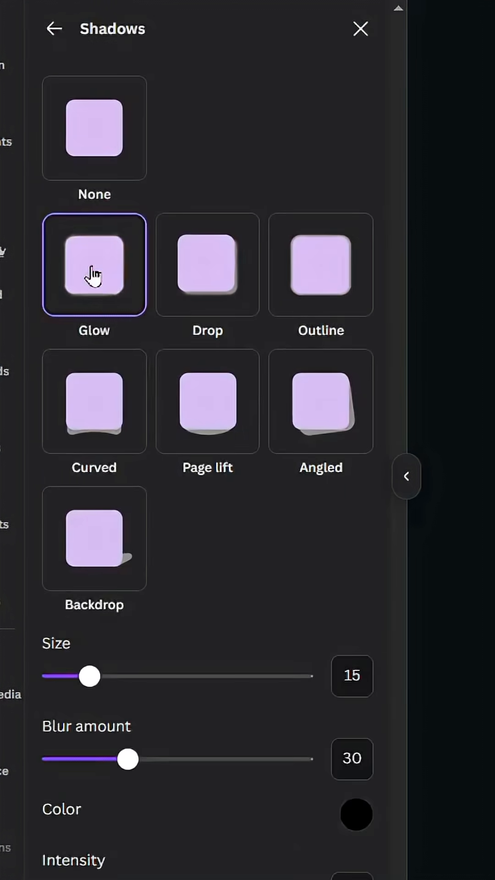